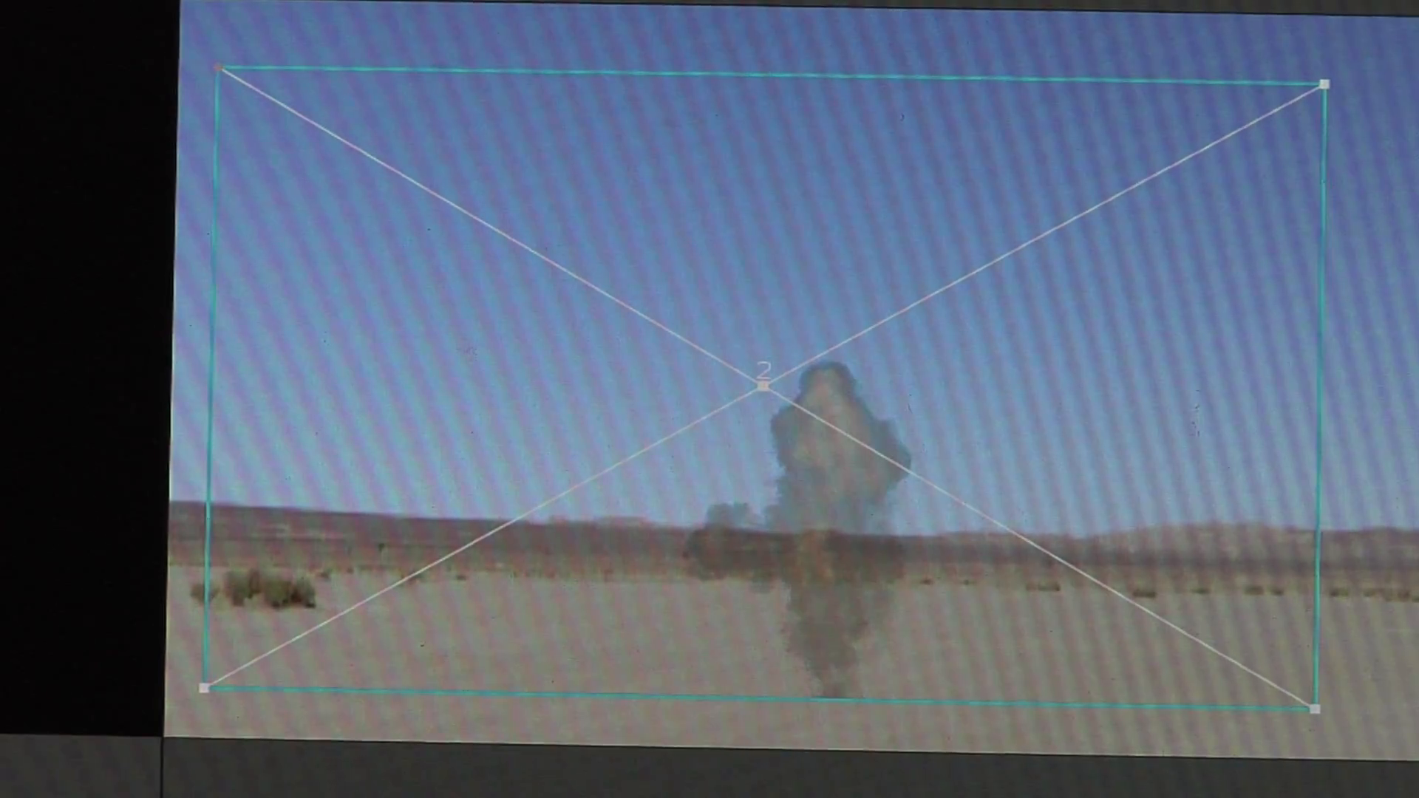
- Reveal the Color Correction filter group's contents under Video Filters in the Effects browser
left_click(433, 149)
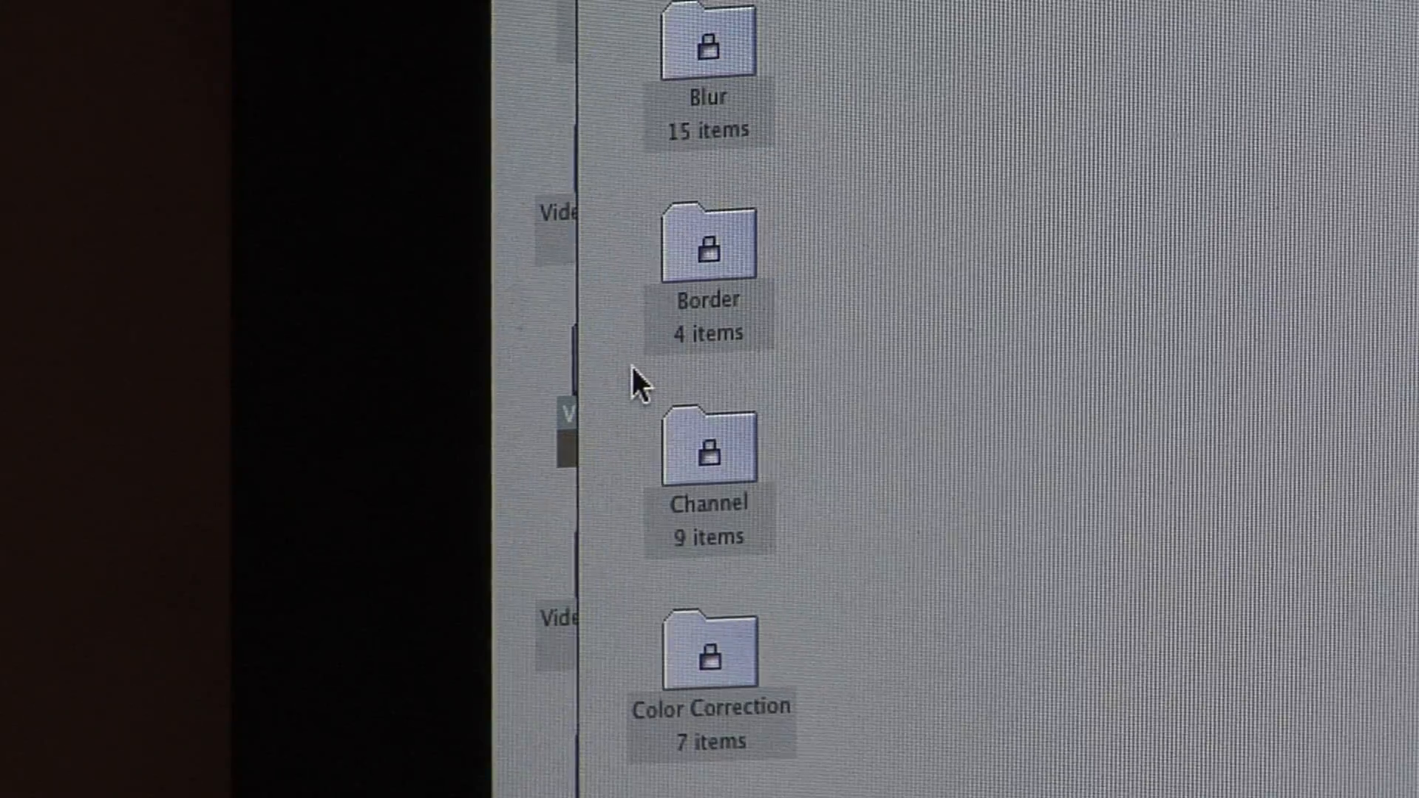
left_click(711, 655)
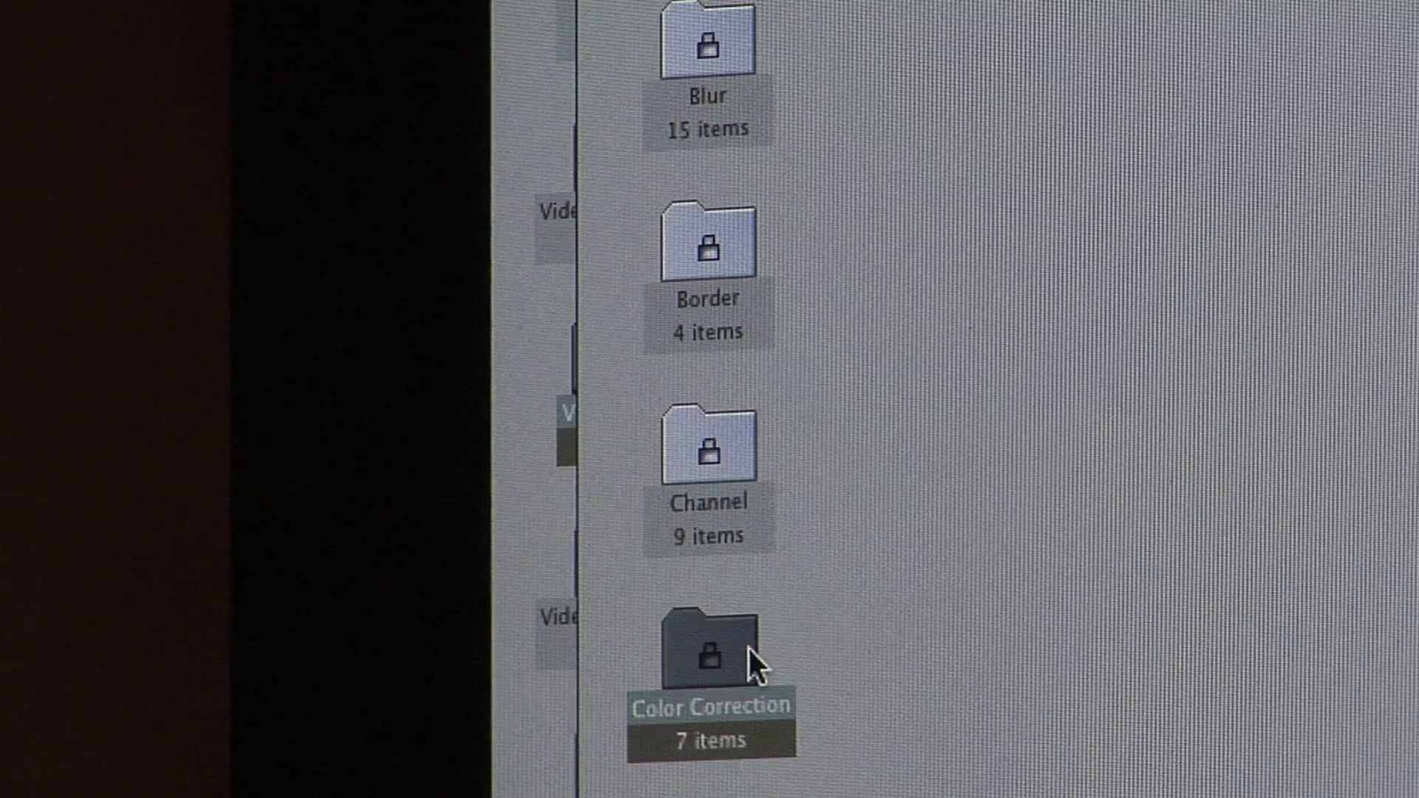
double_click(711, 650)
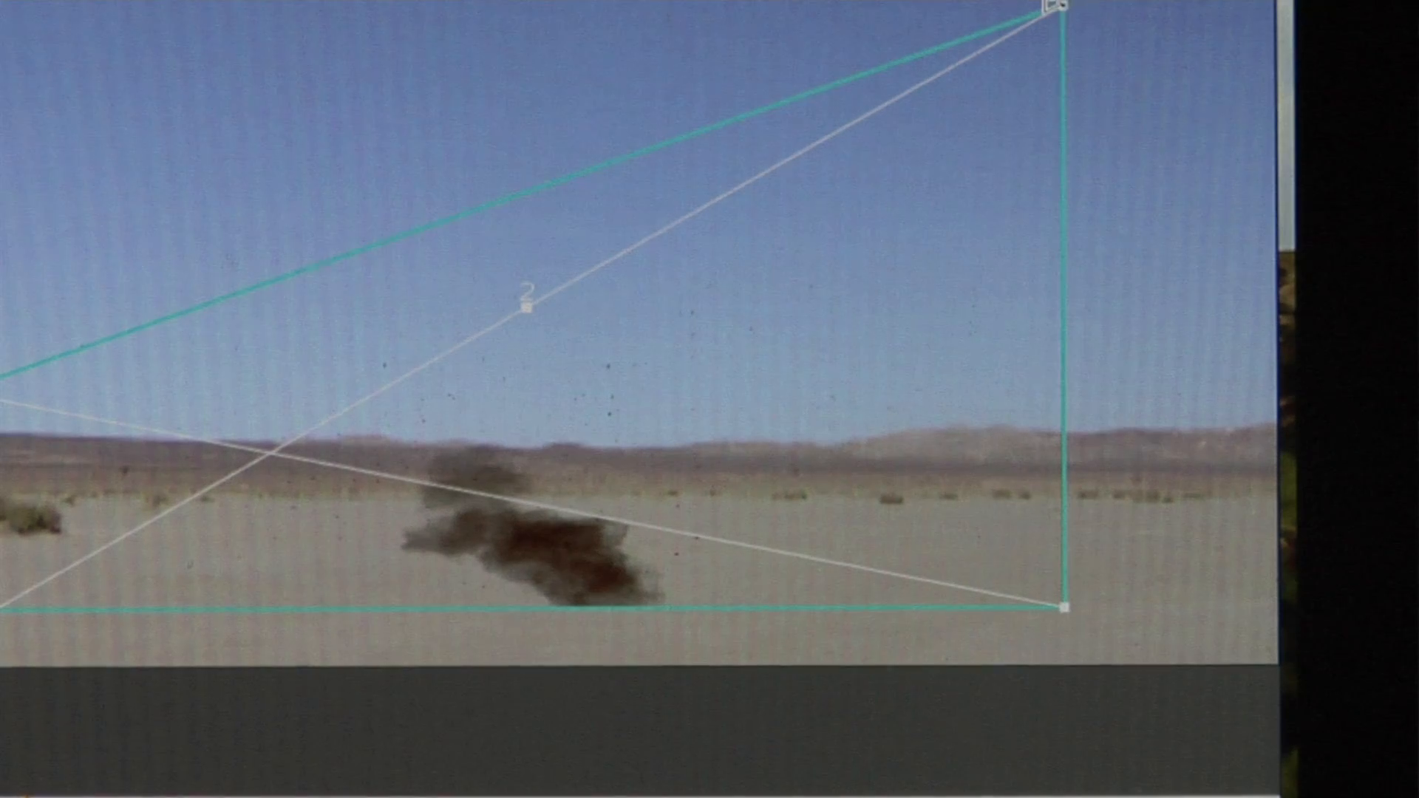
- Pull the dark smoke copy's top corner down so it lies flattened as a slanted ground shadow
left_click_drag(1041, 9, 1186, 405)
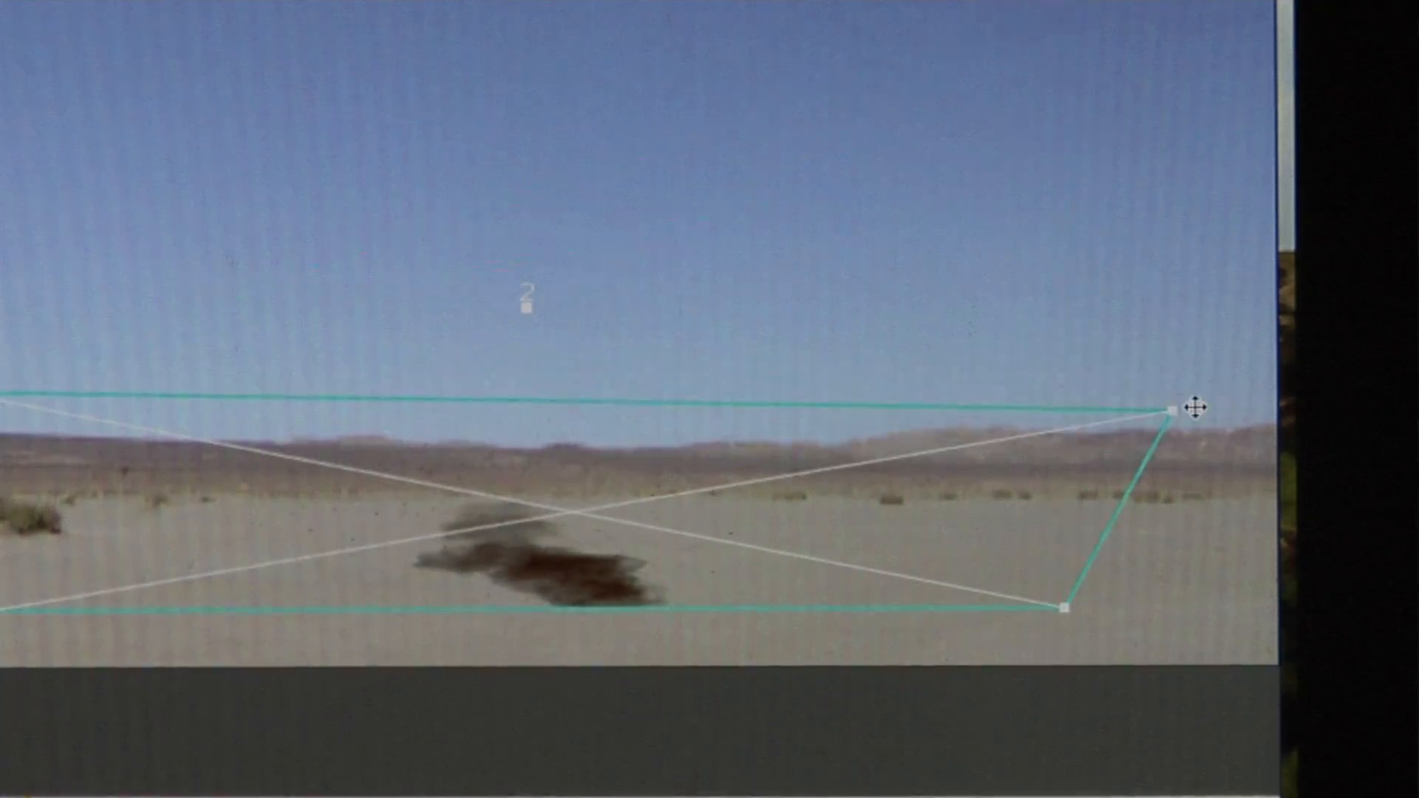